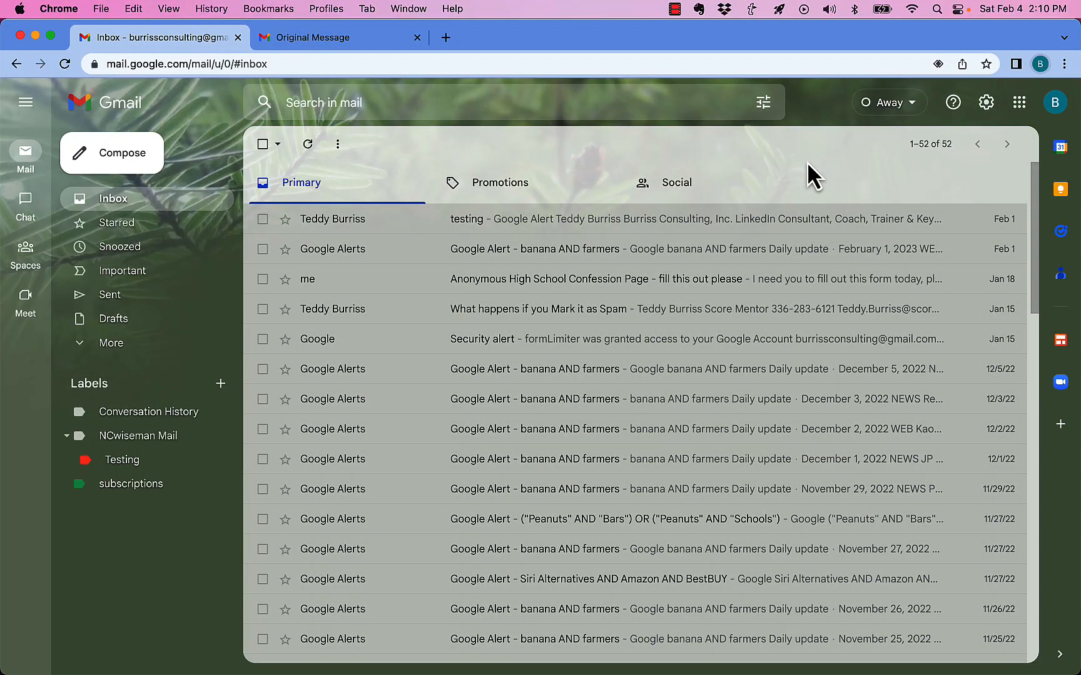
mouse_move(717, 159)
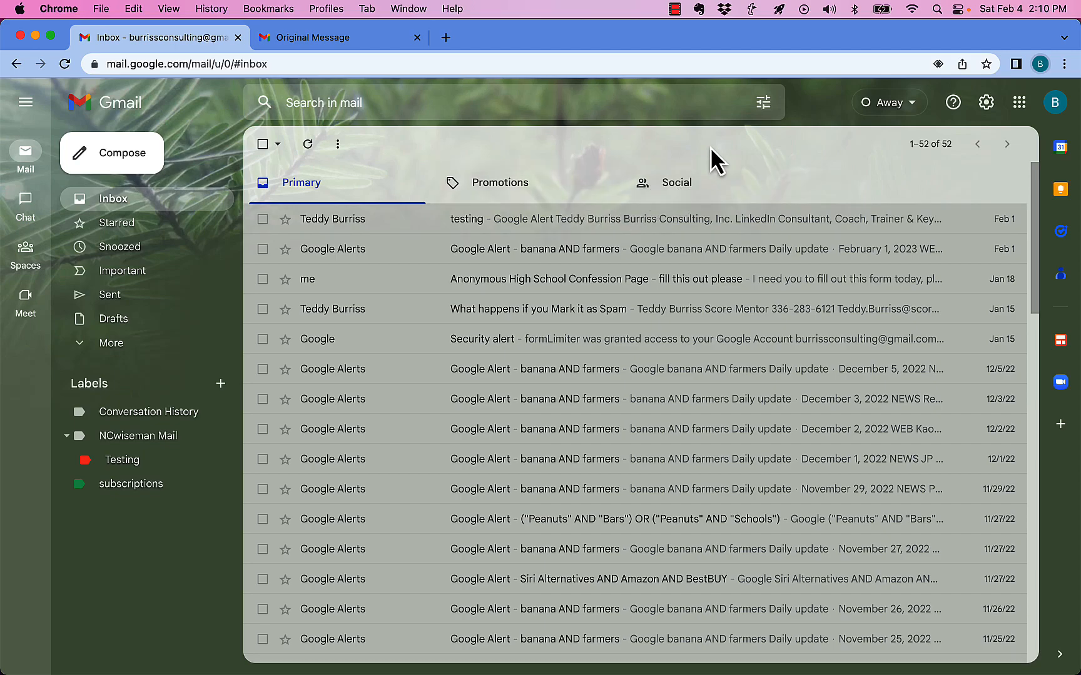
mouse_move(398, 158)
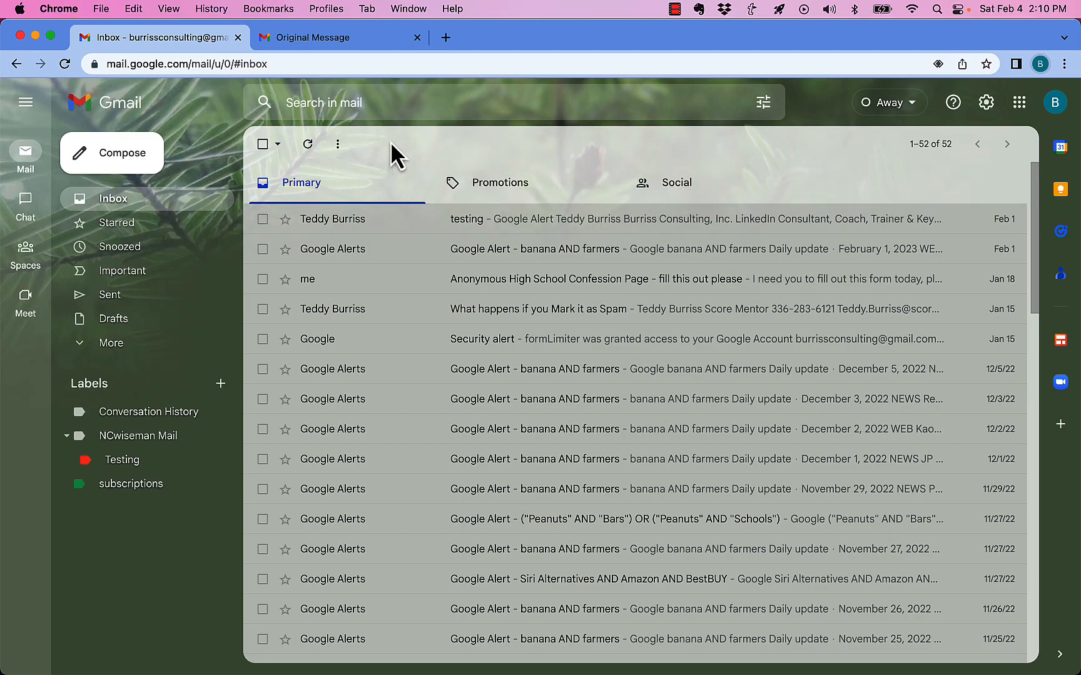
mouse_move(265, 144)
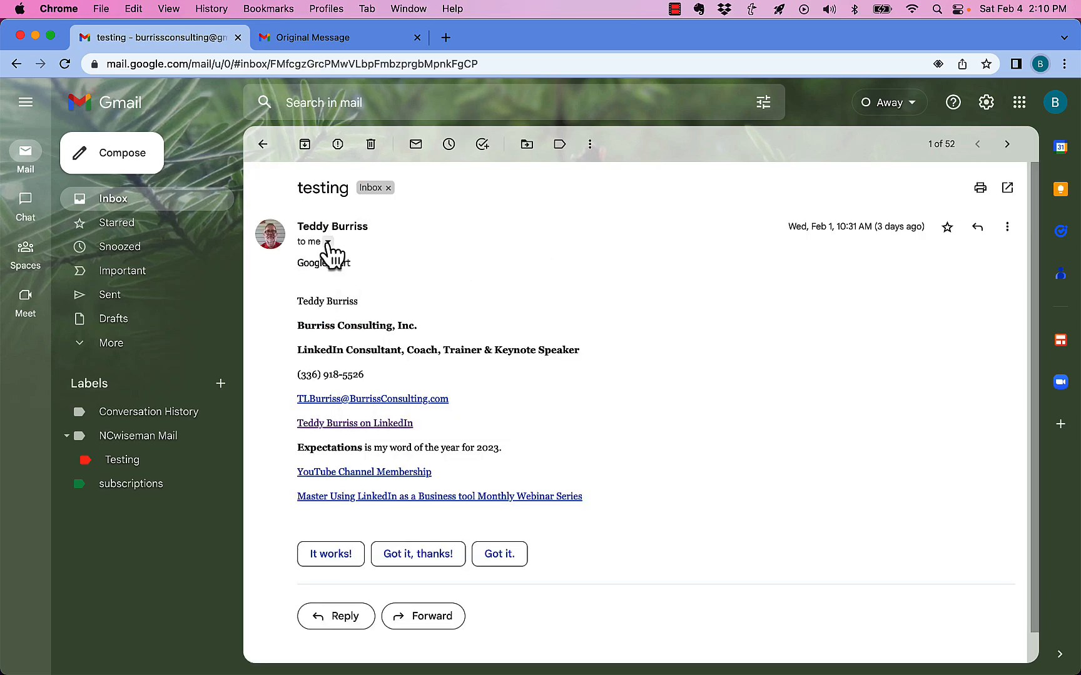
left_click(326, 242)
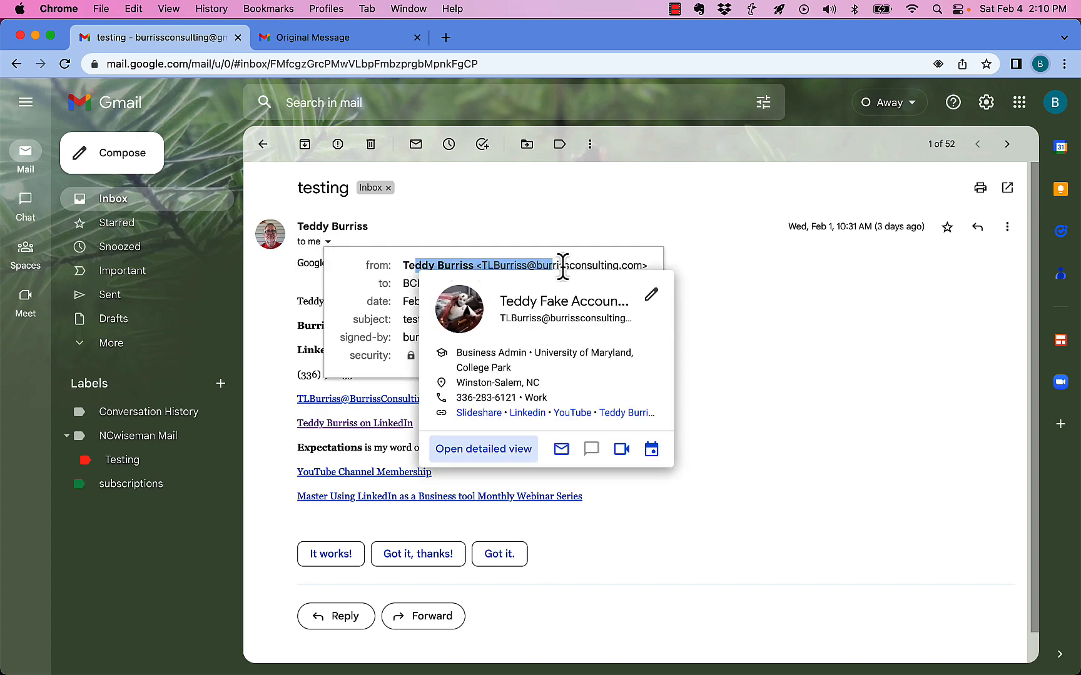
left_click(716, 292)
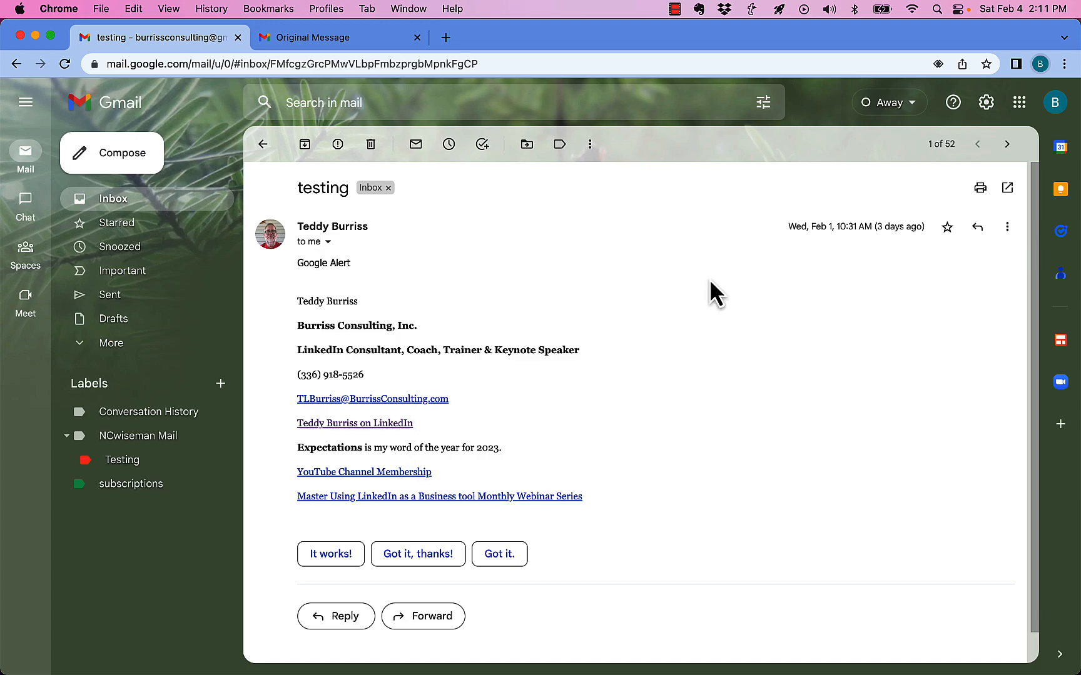
left_click(328, 241)
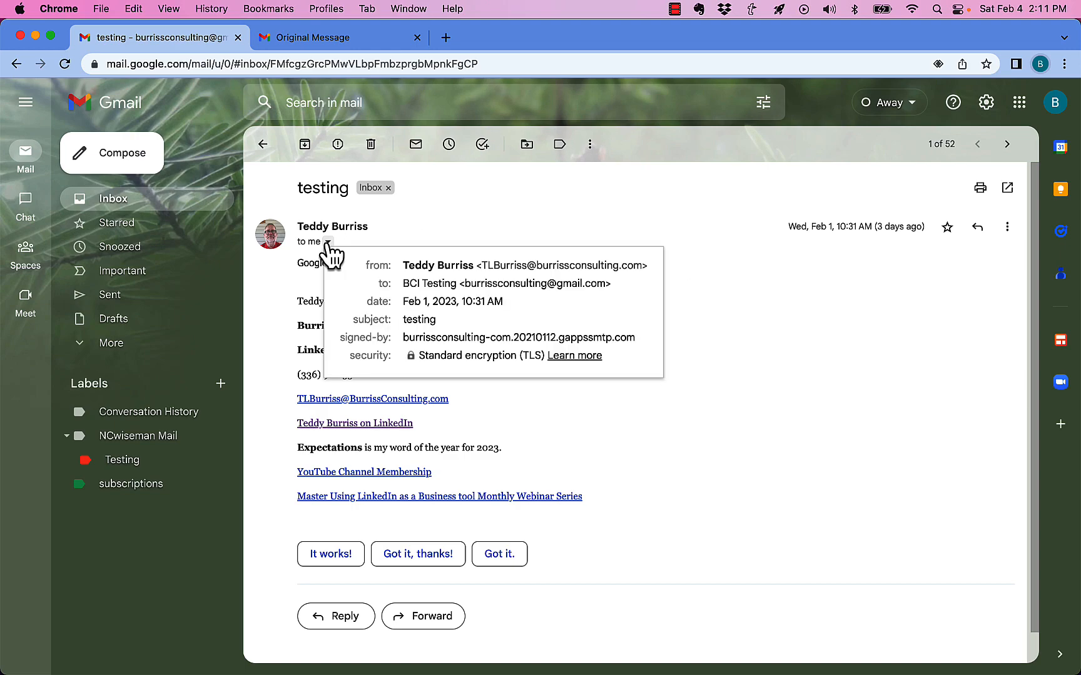
mouse_move(520, 283)
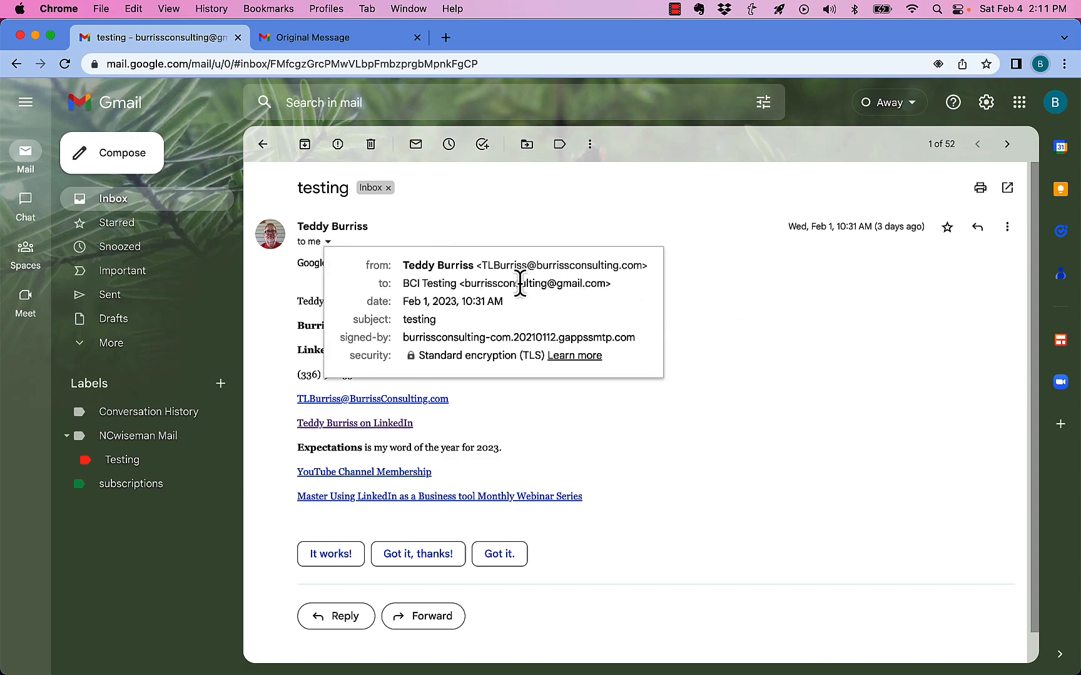
mouse_move(474, 340)
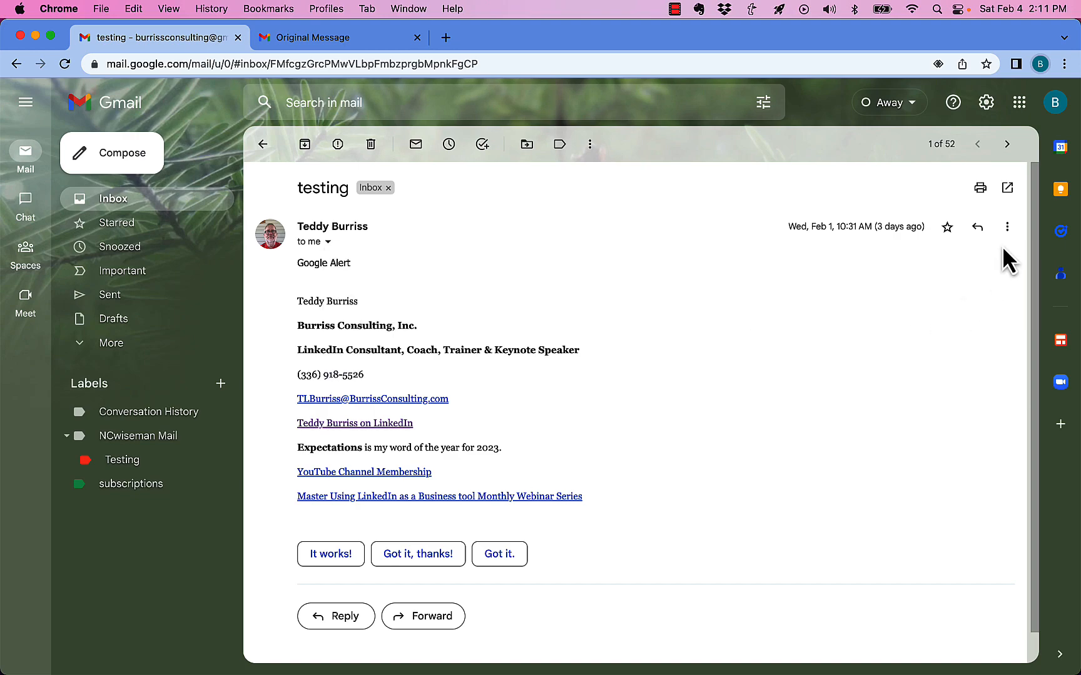
Step: Choose 'Show original' from the message's More menu to view full headers
left_click(1007, 226)
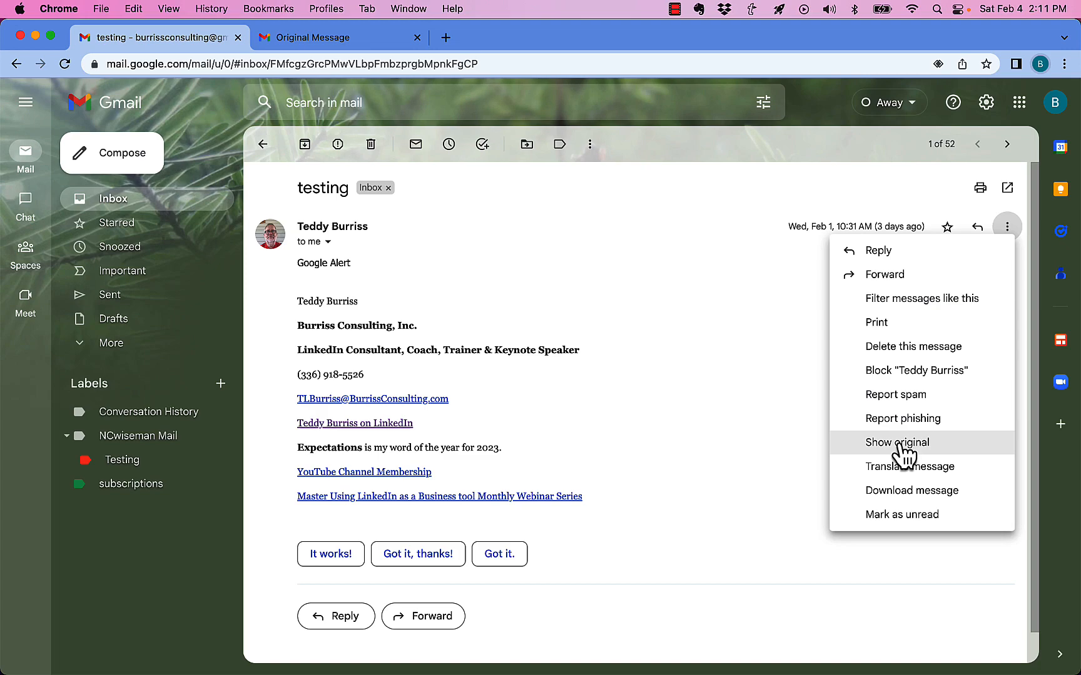
left_click(897, 442)
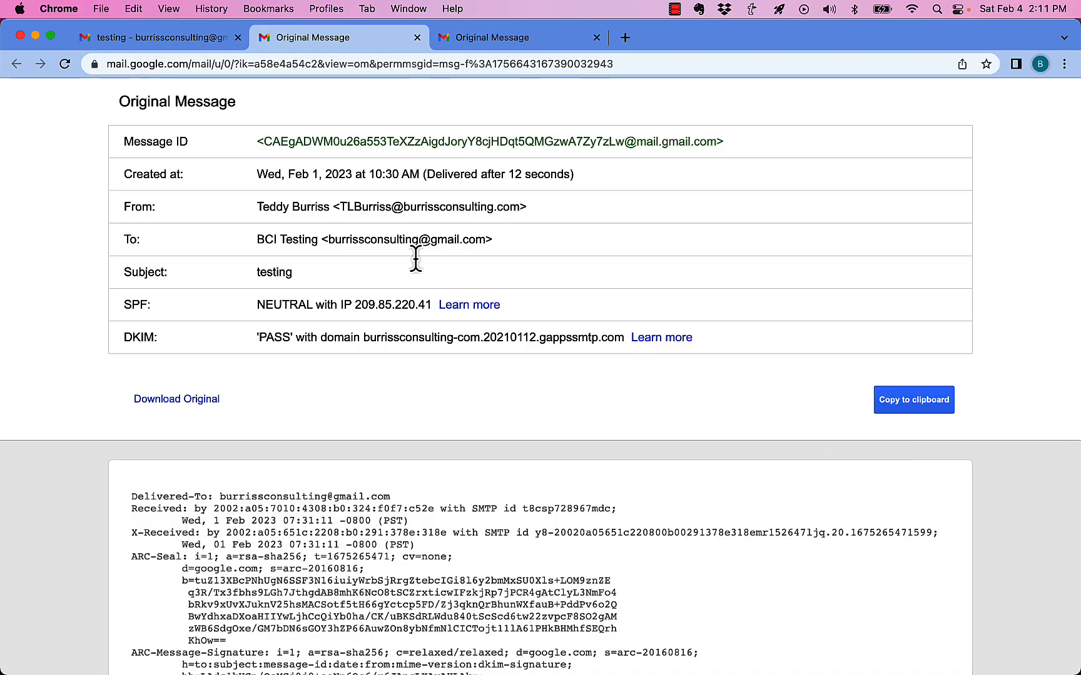
mouse_move(165, 141)
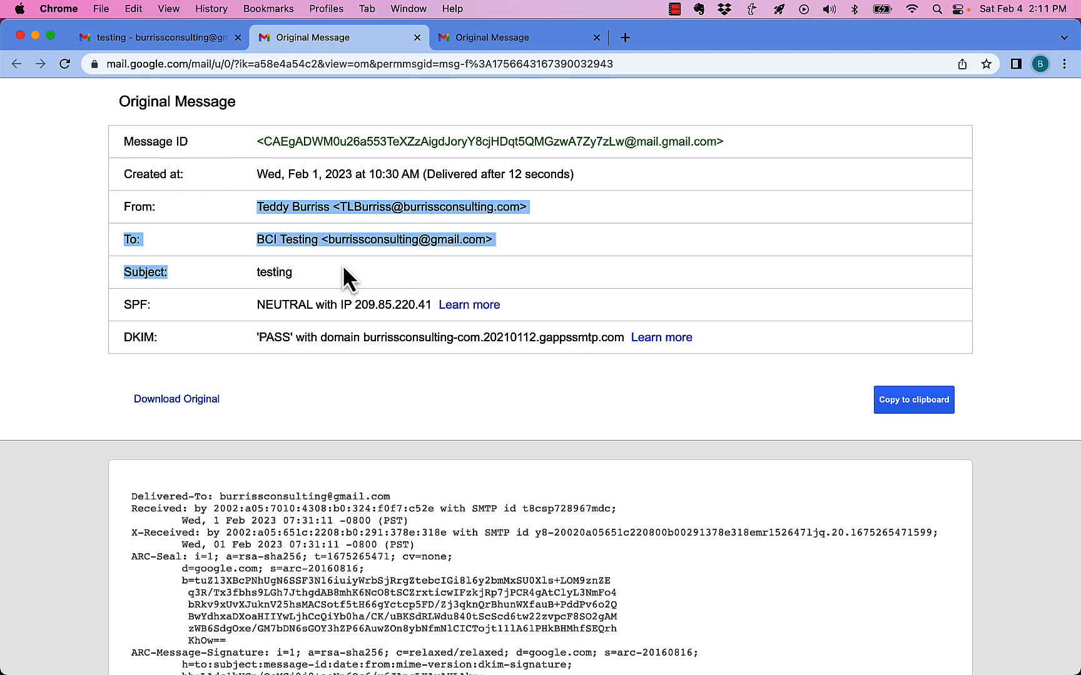
mouse_move(352, 159)
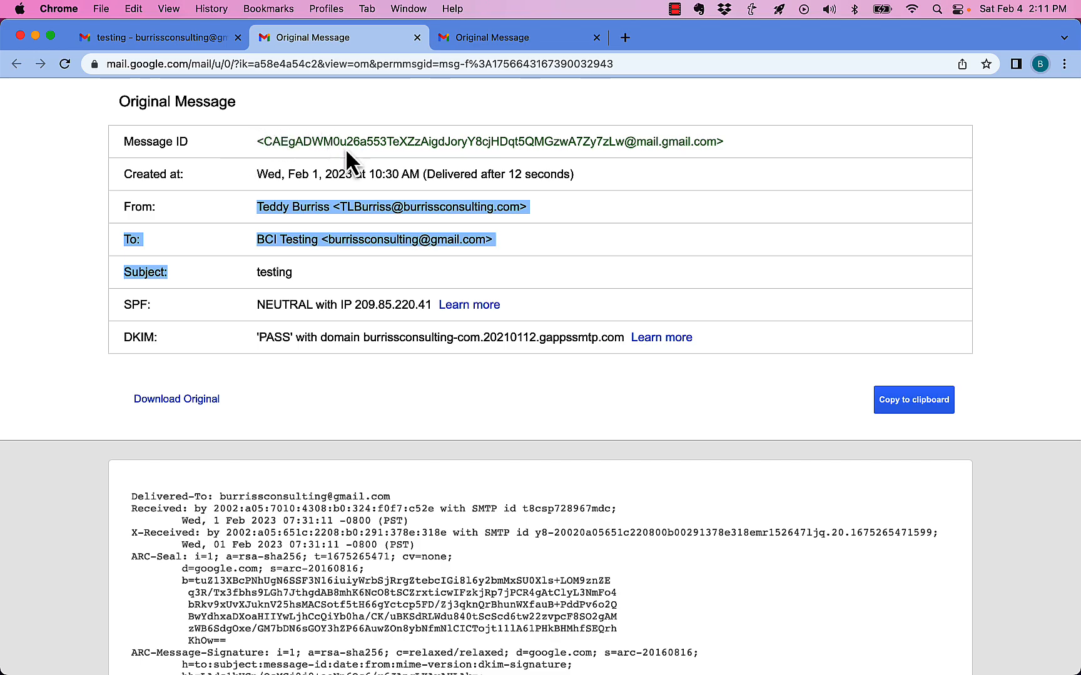
mouse_move(624, 141)
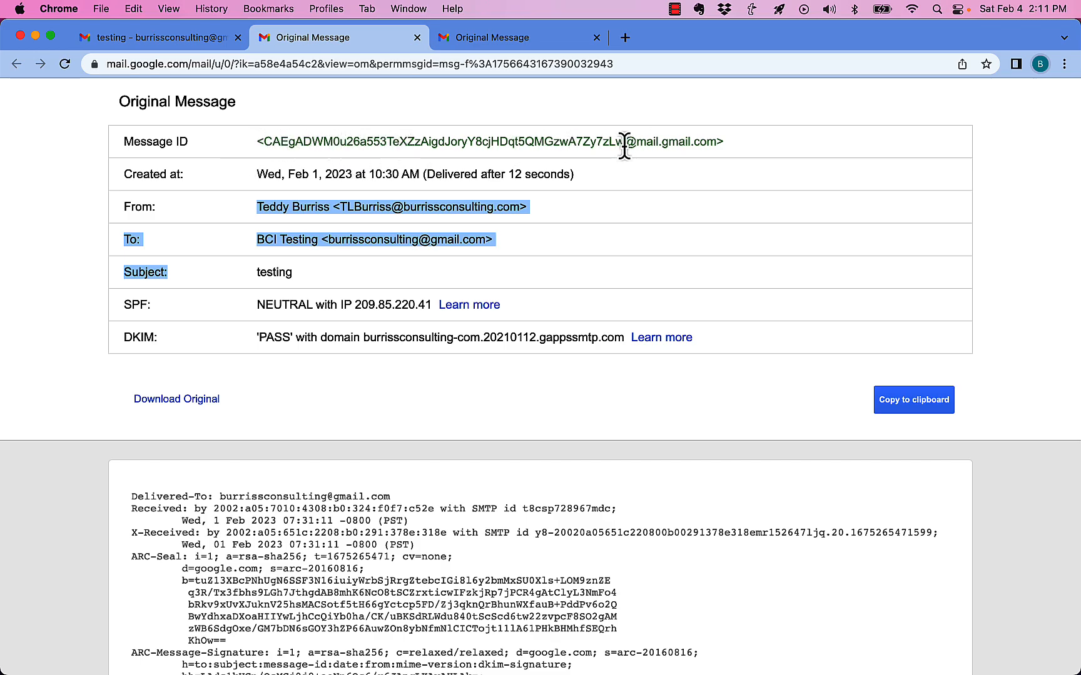
mouse_move(576, 236)
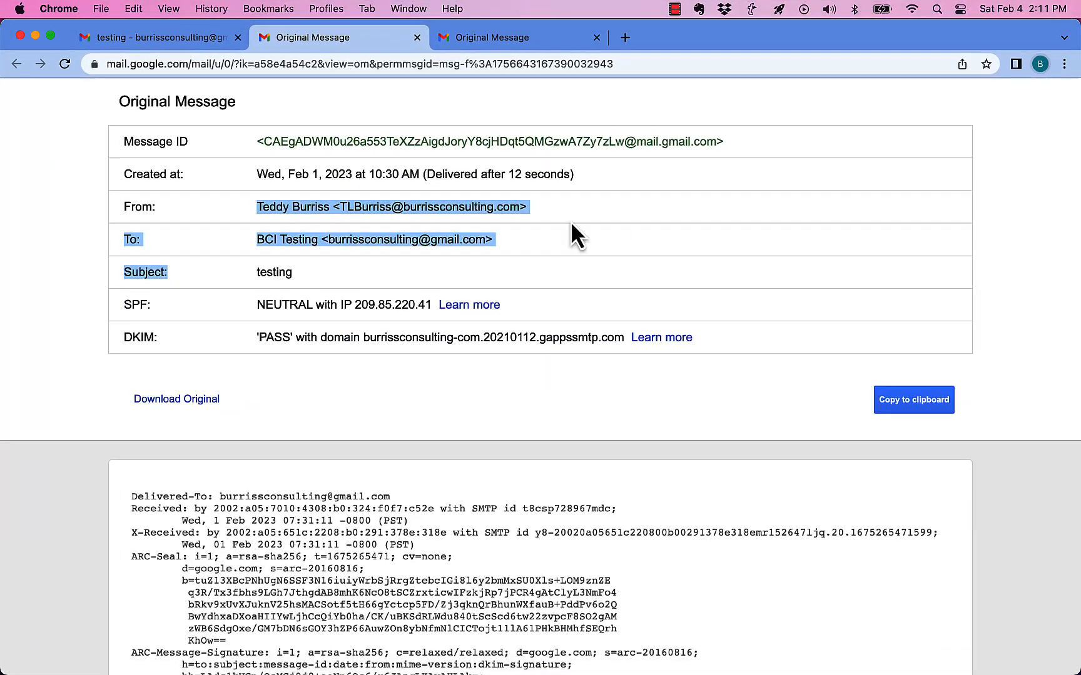
mouse_move(58, 345)
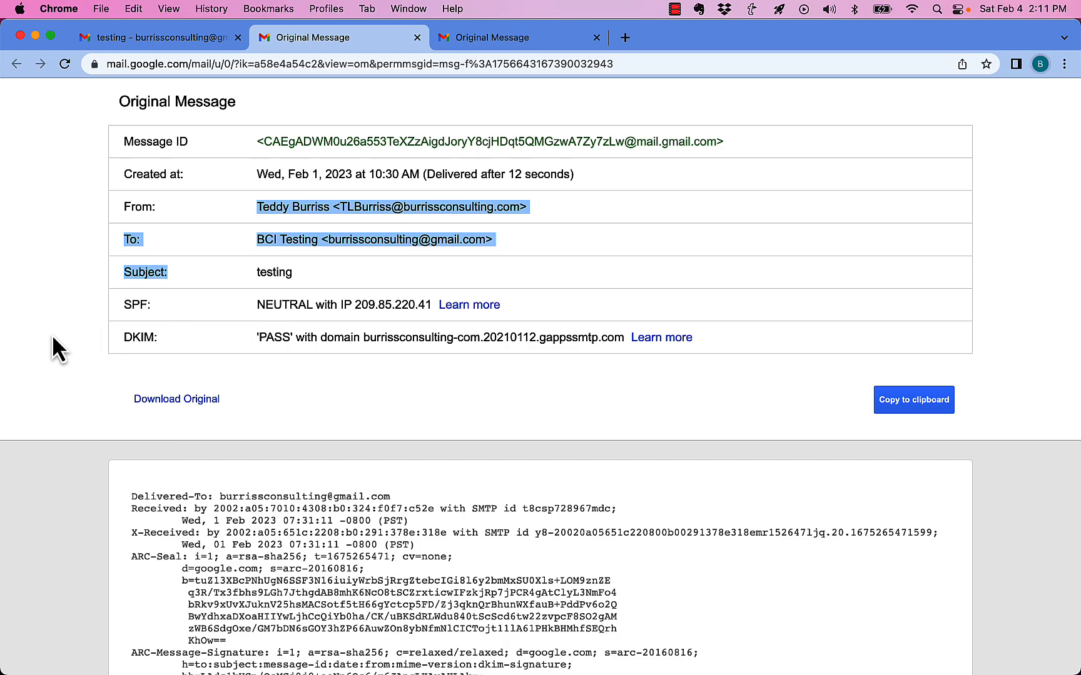
mouse_move(595, 401)
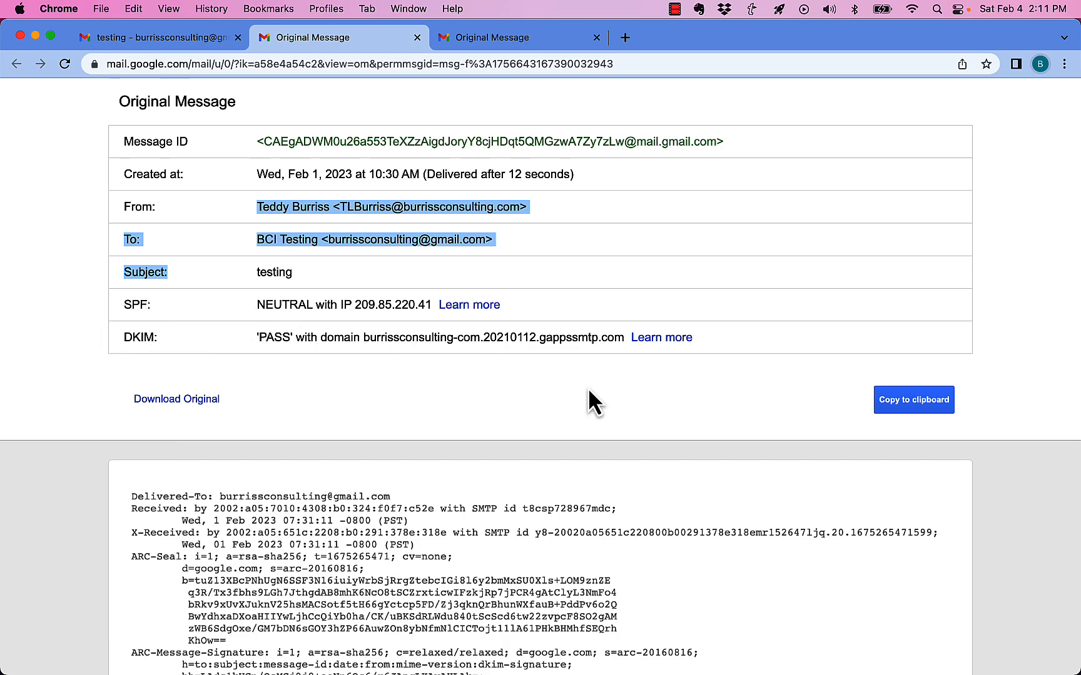
Step: Scroll the raw headers to read the smtp.mailfrom and From addresses, then close the Original Message tab
scroll("down", 3)
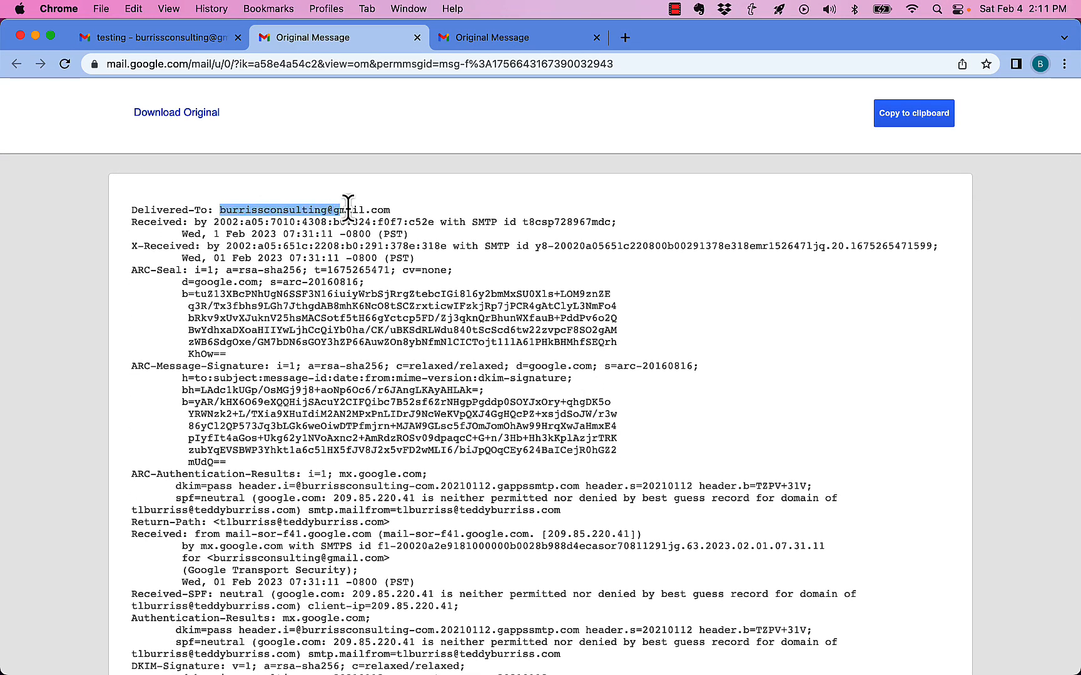
scroll("down", 3)
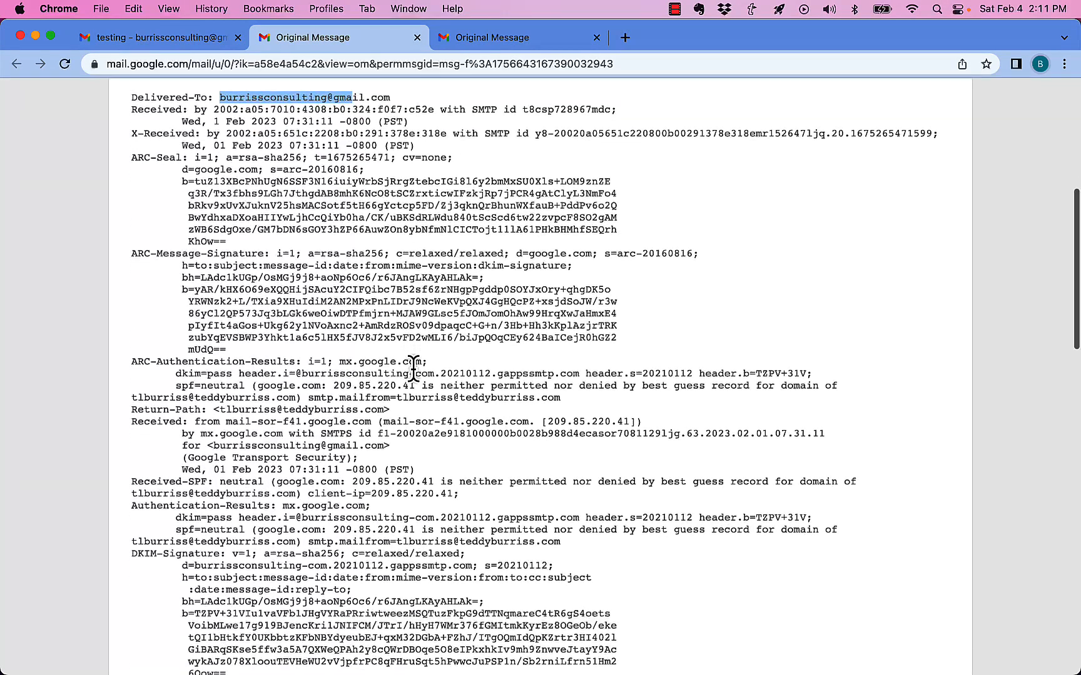
mouse_move(330, 374)
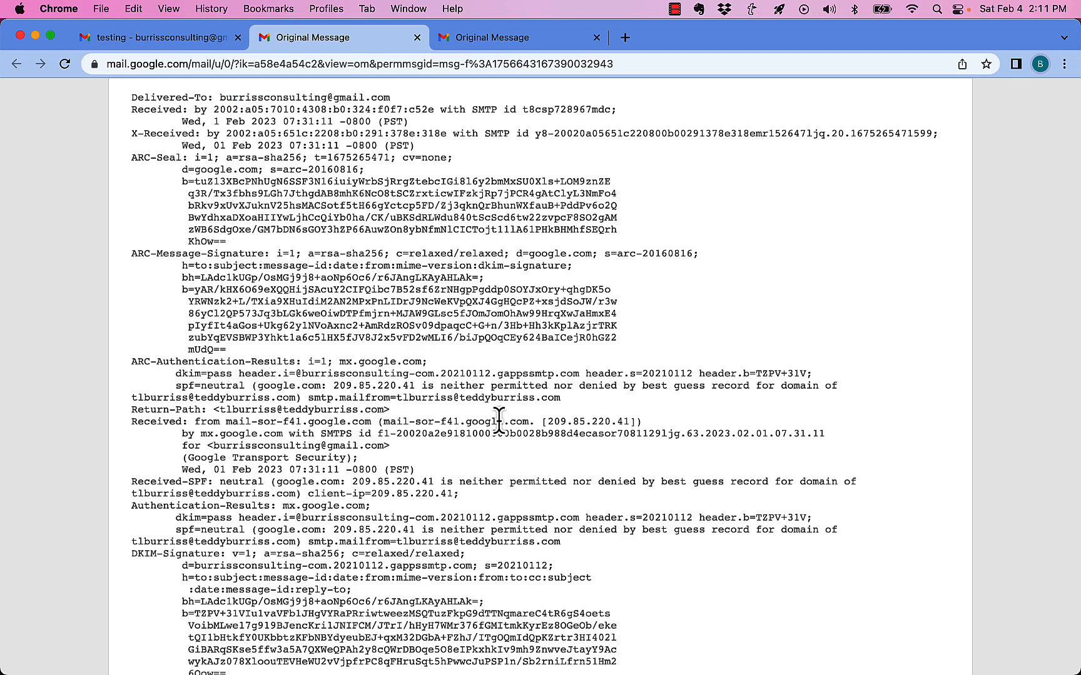
scroll("down", 3)
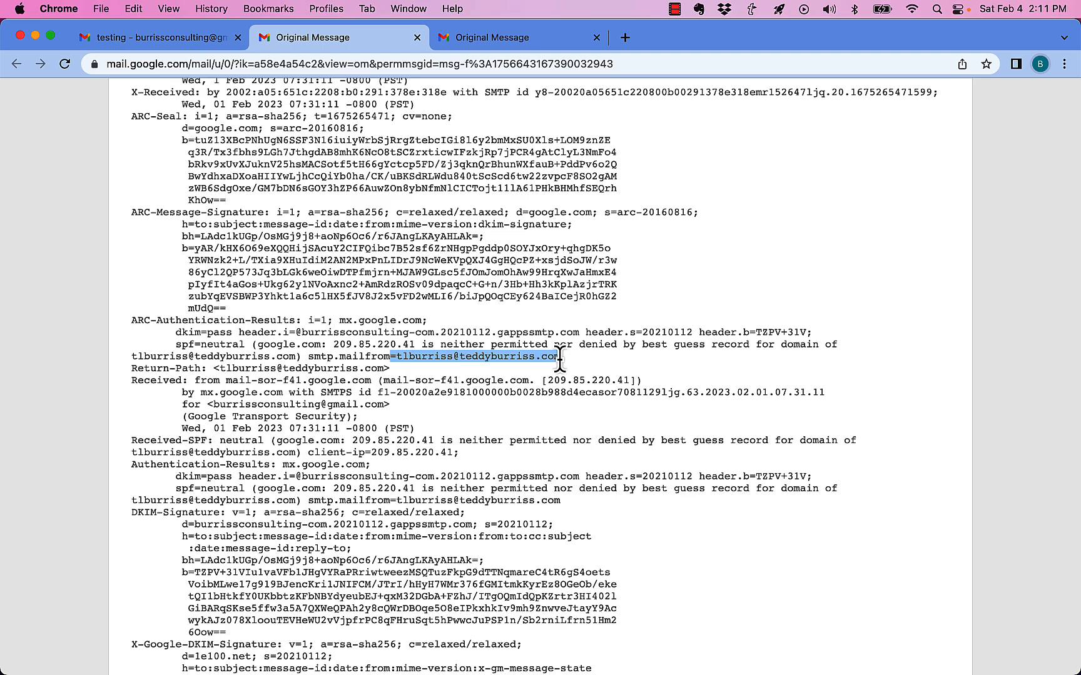
scroll("up", 3)
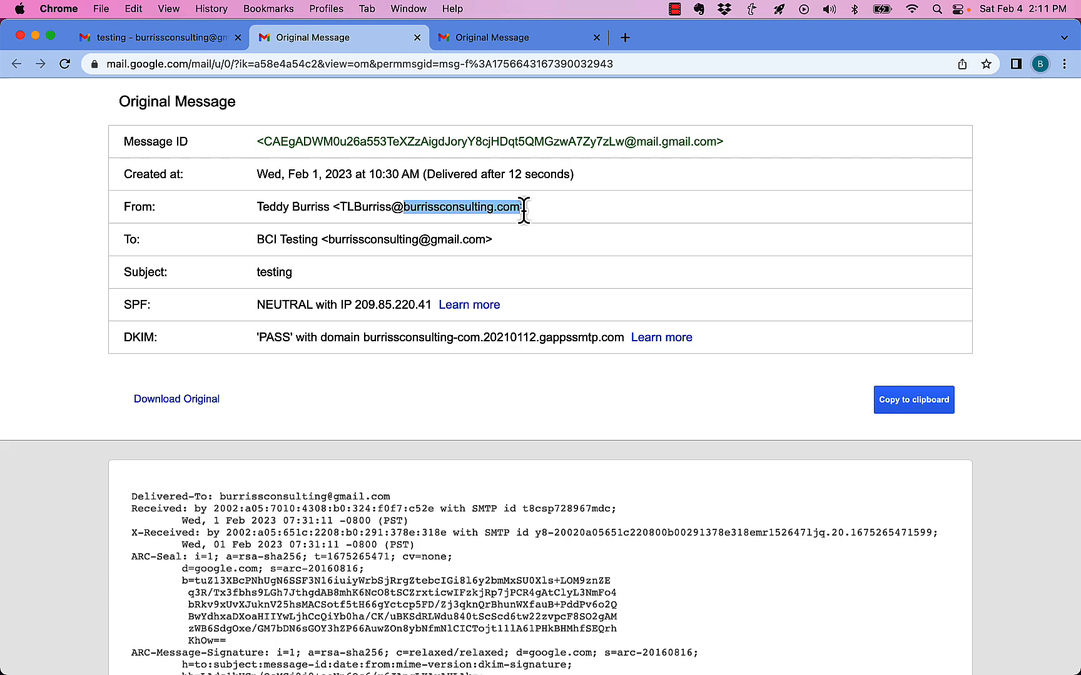
scroll("down", 3)
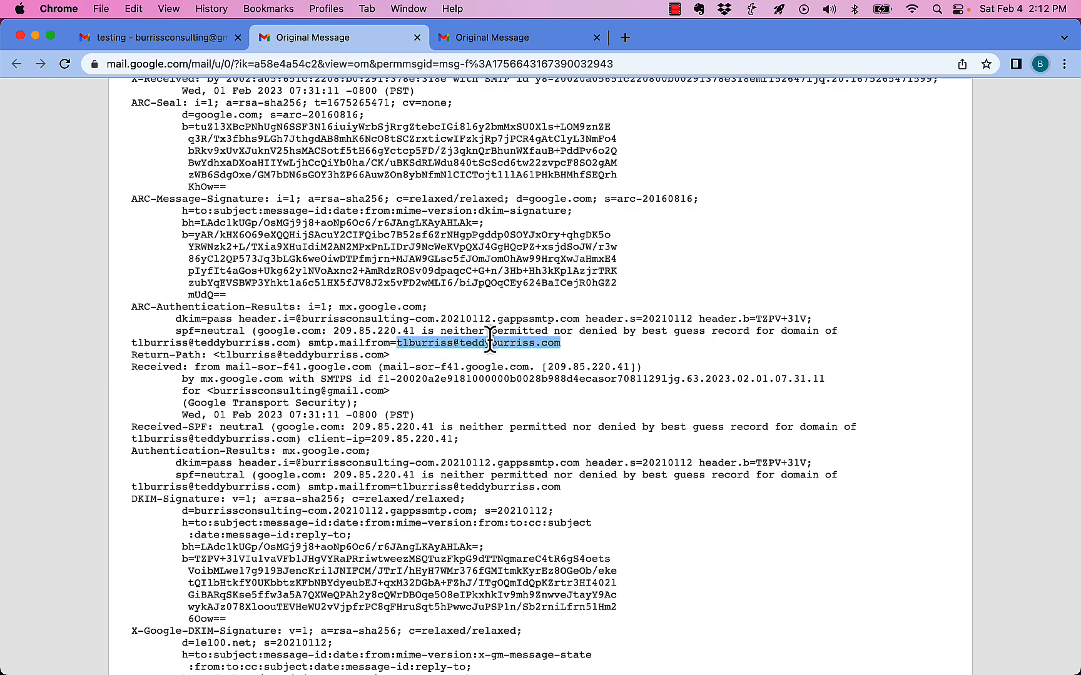
scroll("up", 3)
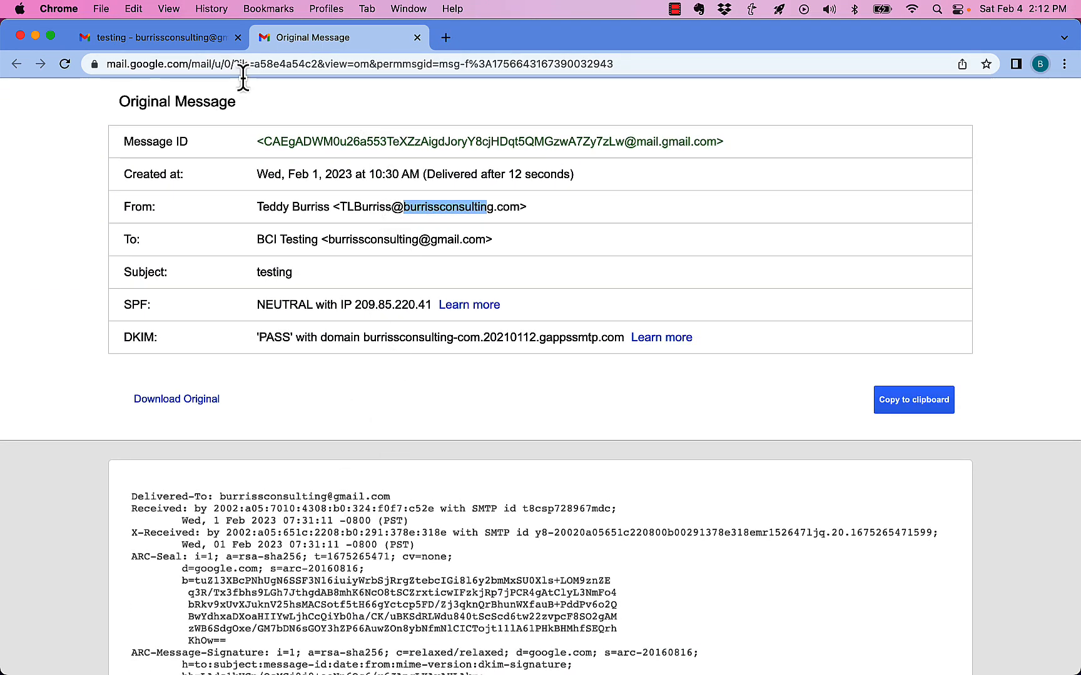
left_click(417, 38)
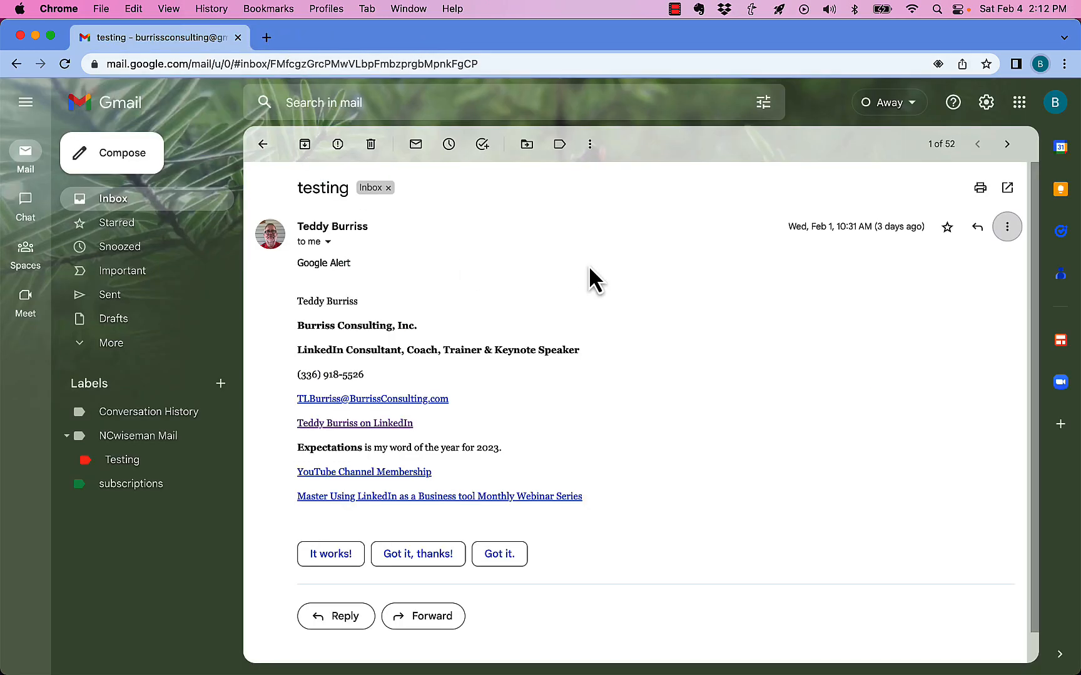
Step: Reopen 'Show original' and scroll to the ARC-Authentication-Results spf line
left_click(1006, 226)
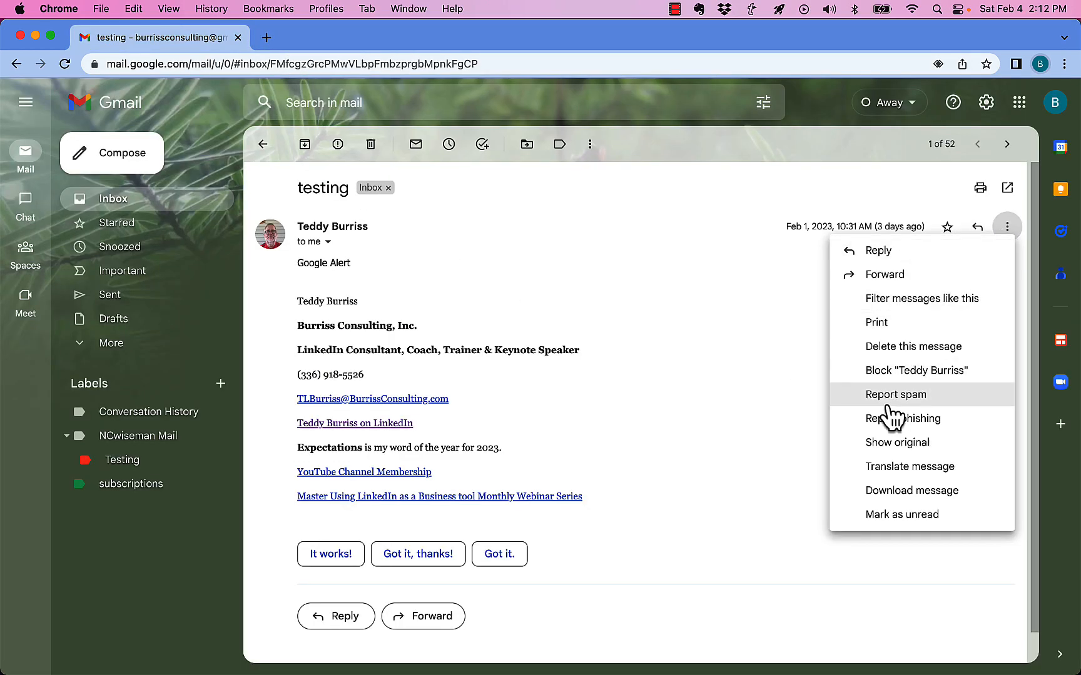
left_click(897, 441)
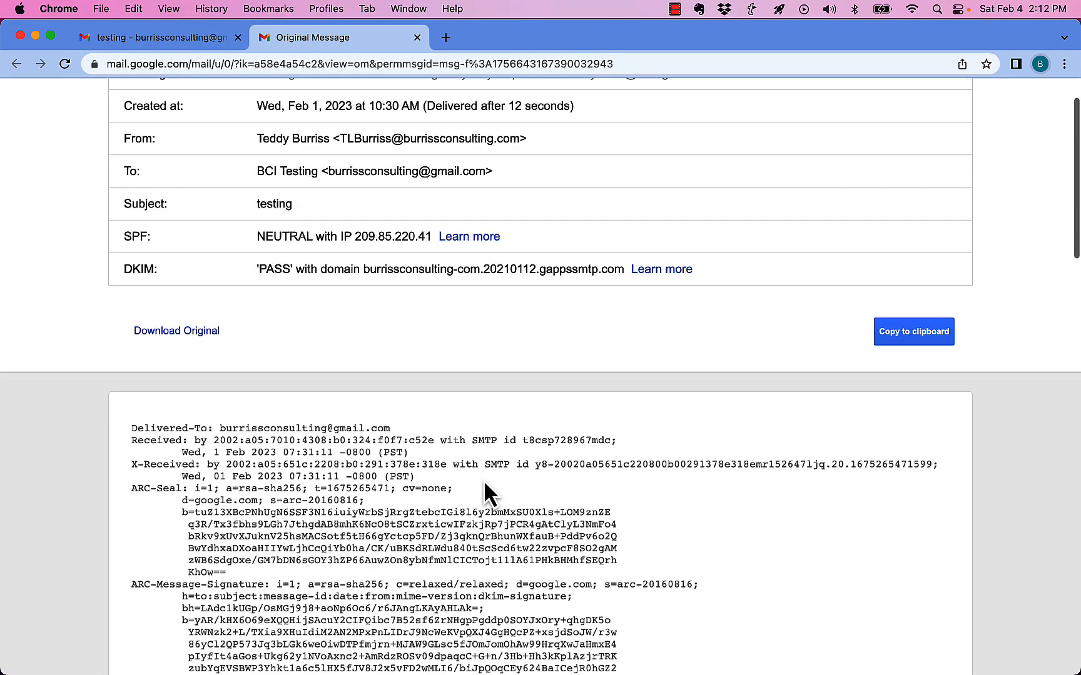
scroll("down", 3)
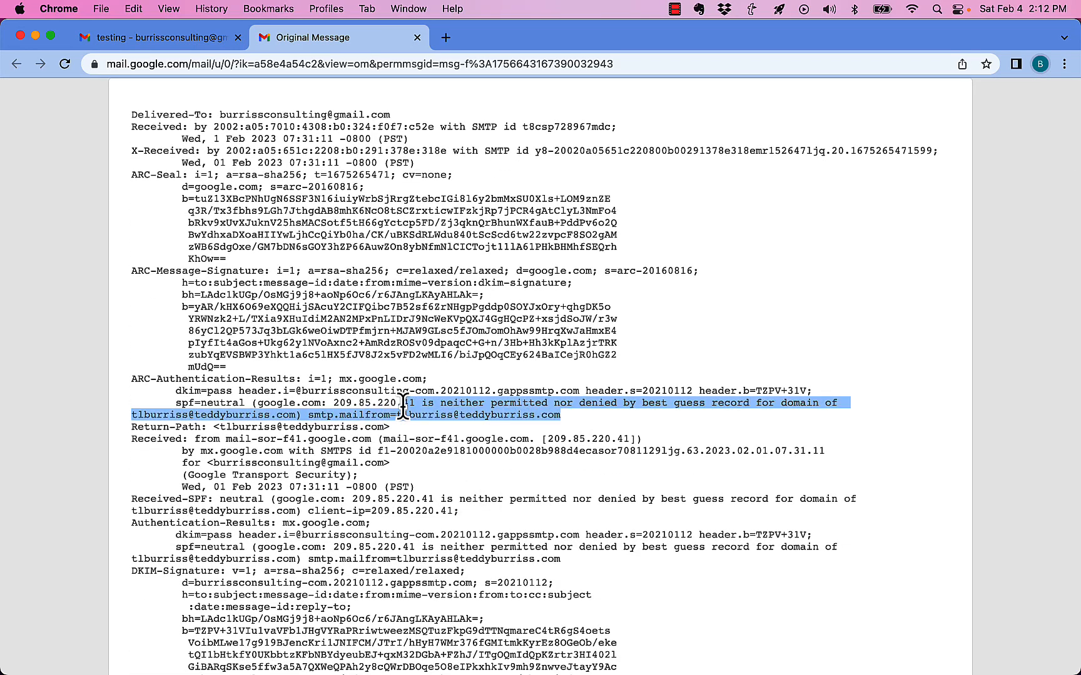
mouse_move(674, 24)
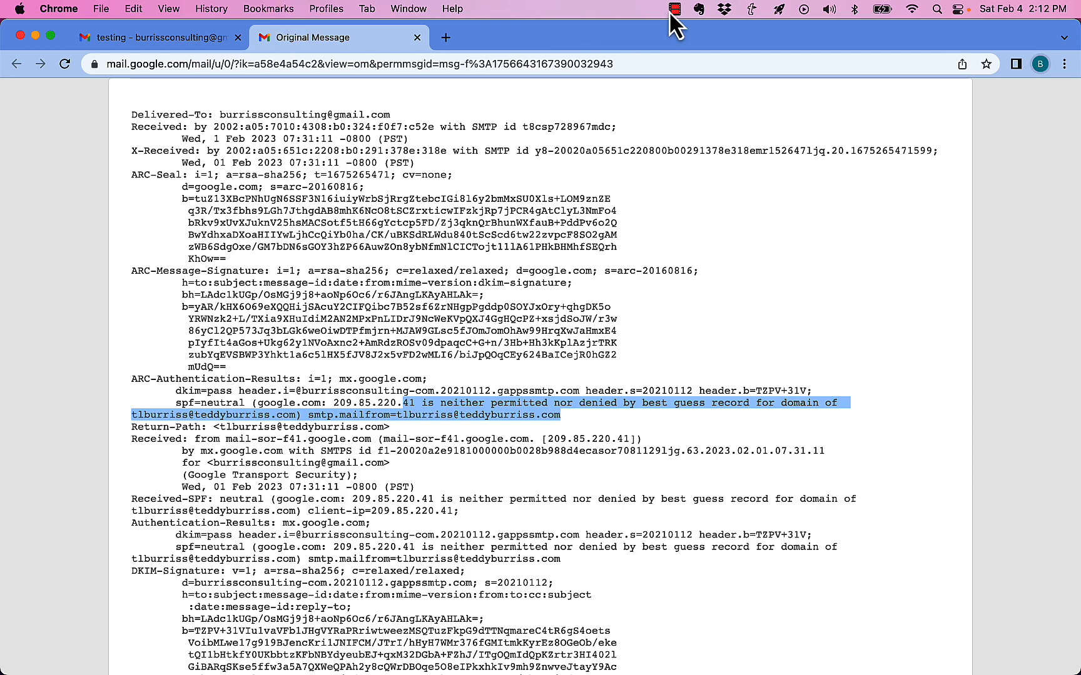